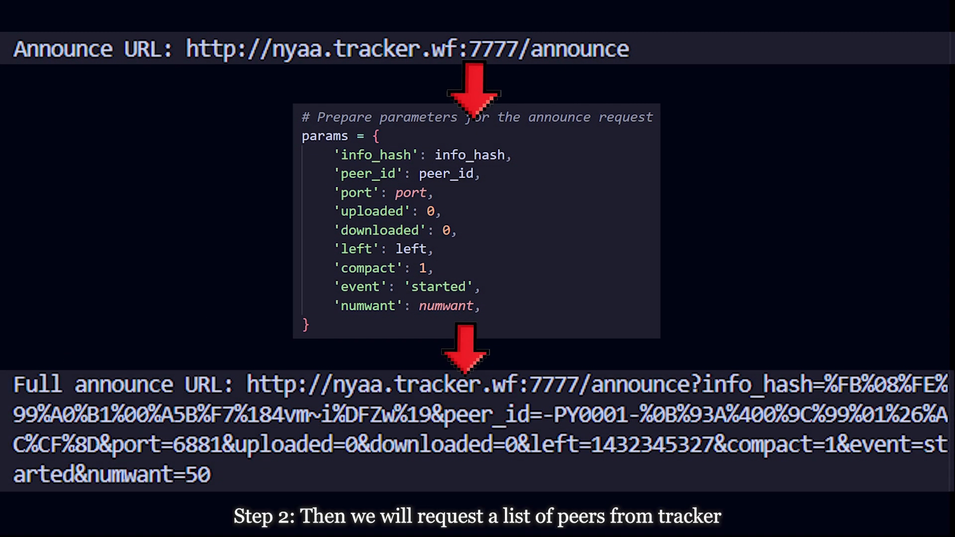
{"action": "scroll", "scroll_direction": "down", "scroll_amount": 3}
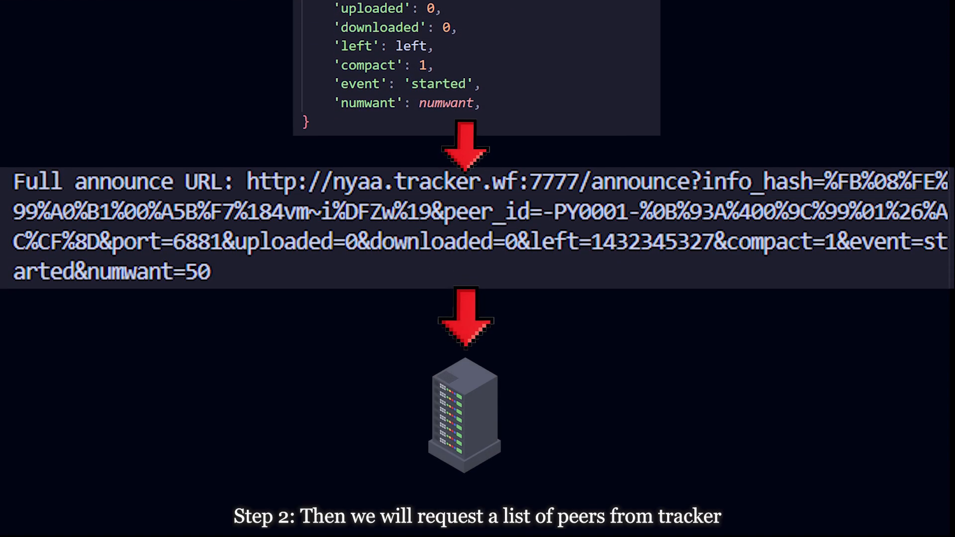
{"action": "scroll", "scroll_direction": "down", "scroll_amount": 3}
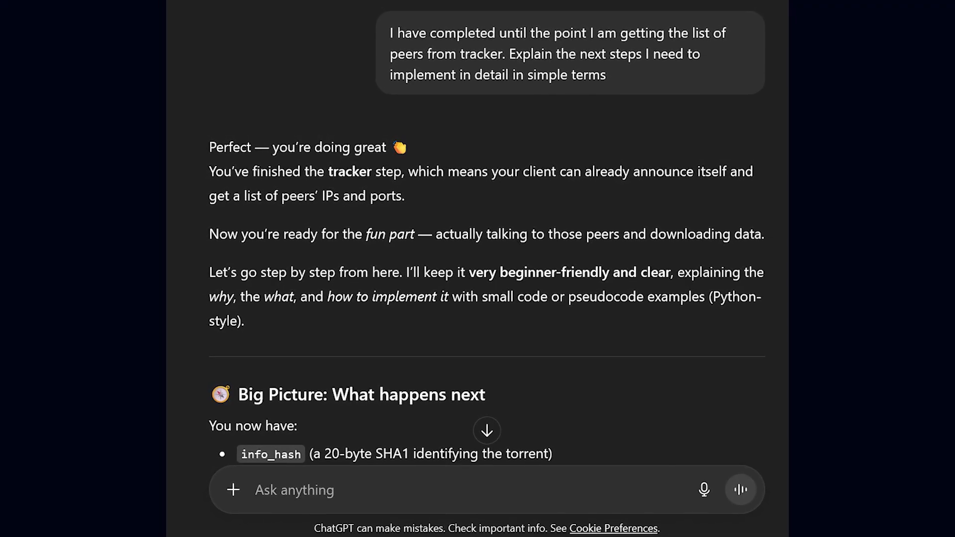
{"action": "scroll", "scroll_direction": "down", "scroll_amount": 3}
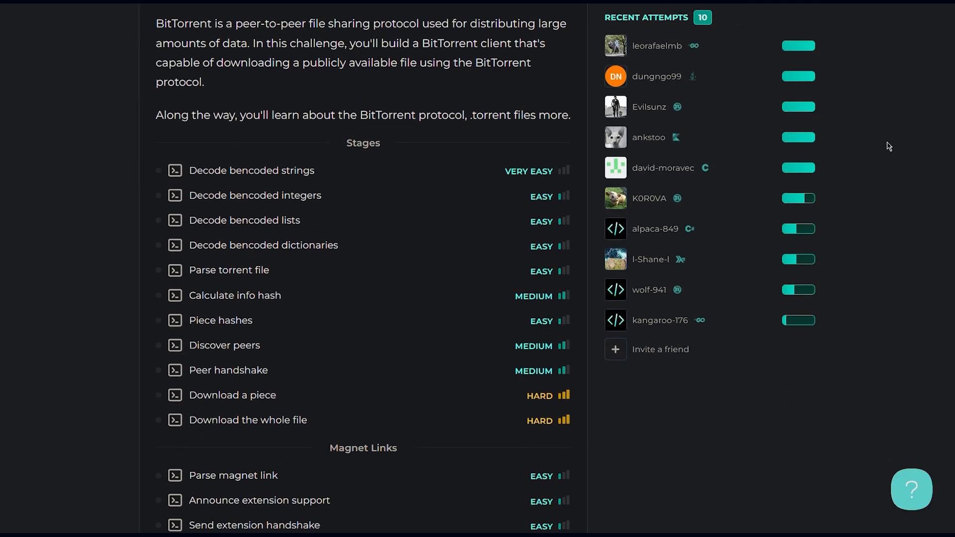
{"action": "scroll", "scroll_direction": "down", "scroll_amount": 3}
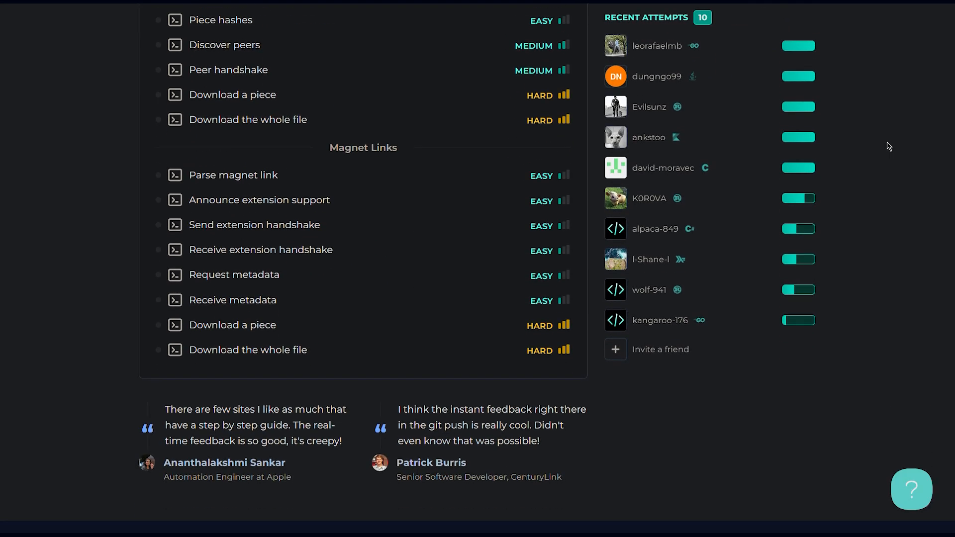